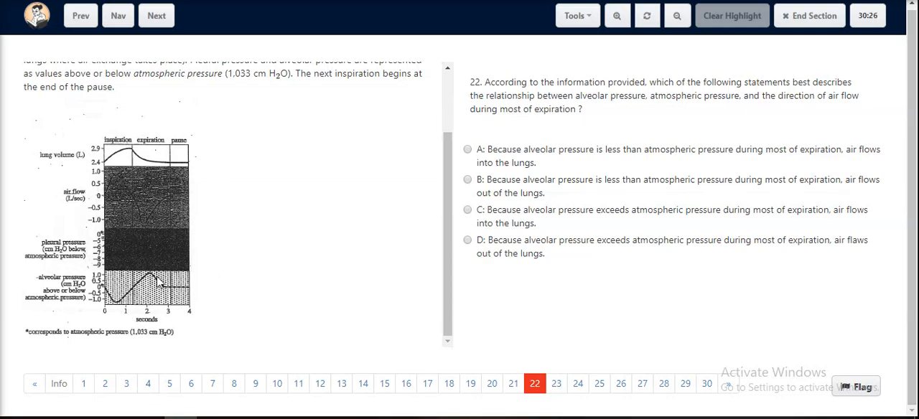
{"action": "mouse_move", "coordinate": [104, 313]}
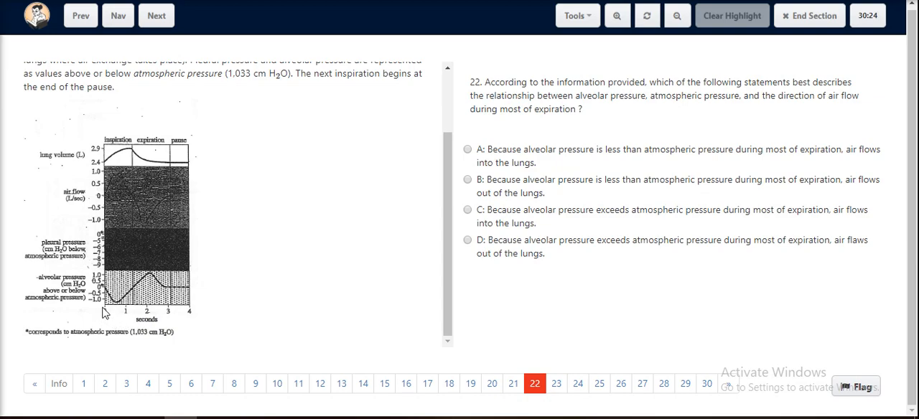
{"action": "mouse_move", "coordinate": [127, 293]}
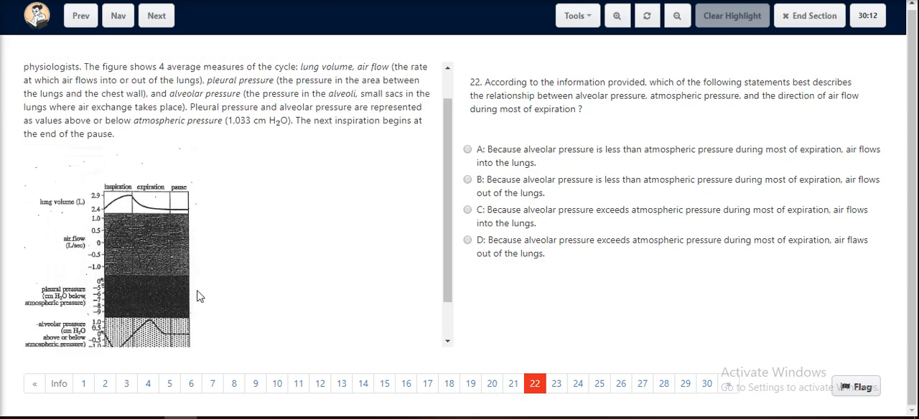
Answer question 22 with option D: alveolar pressure exceeds atmospheric, so air flows out
{"action": "scroll", "scroll_direction": "down", "scroll_amount": 3}
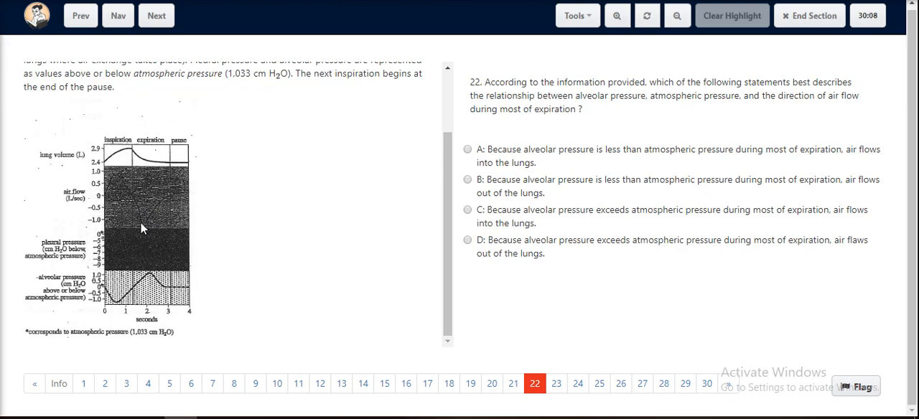
{"action": "mouse_move", "coordinate": [108, 207]}
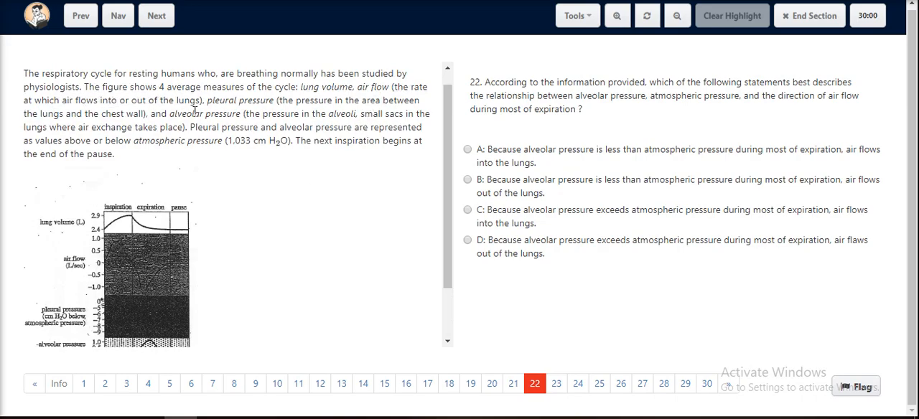
{"action": "mouse_move", "coordinate": [129, 293]}
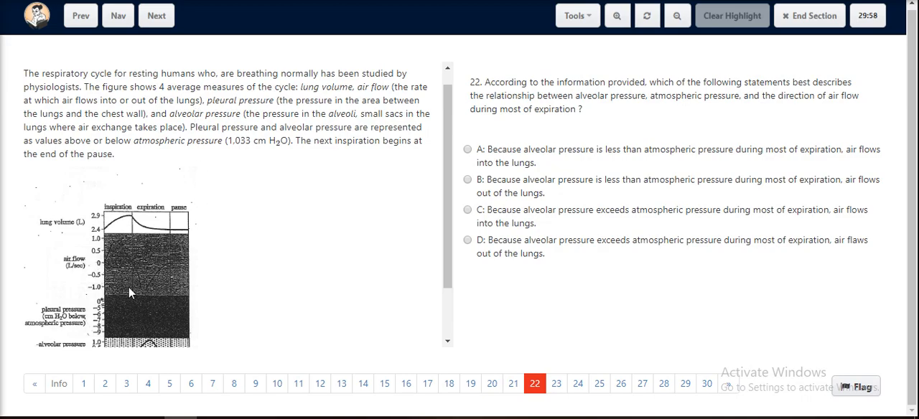
{"action": "mouse_move", "coordinate": [158, 252]}
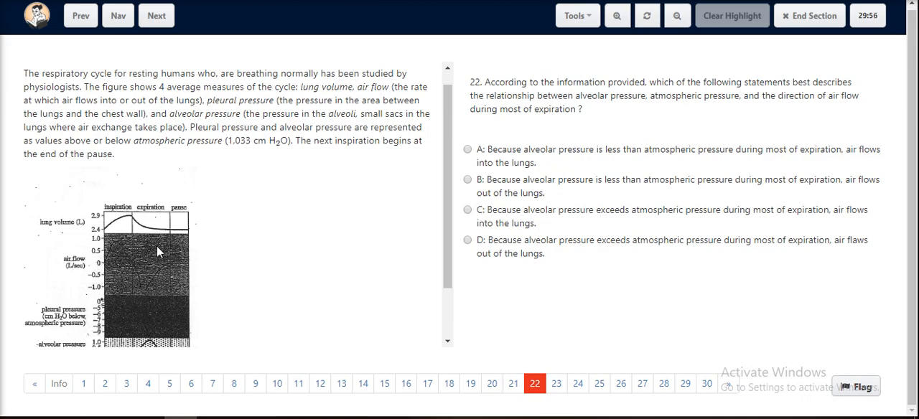
{"action": "mouse_move", "coordinate": [157, 286]}
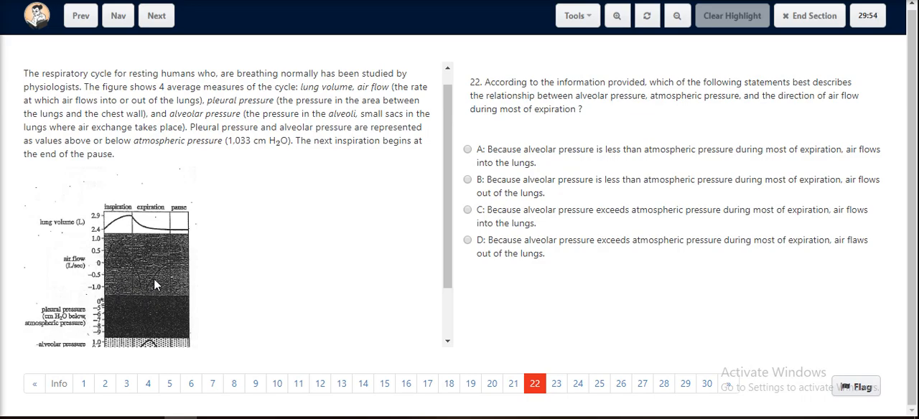
{"action": "scroll", "scroll_direction": "down", "scroll_amount": 3}
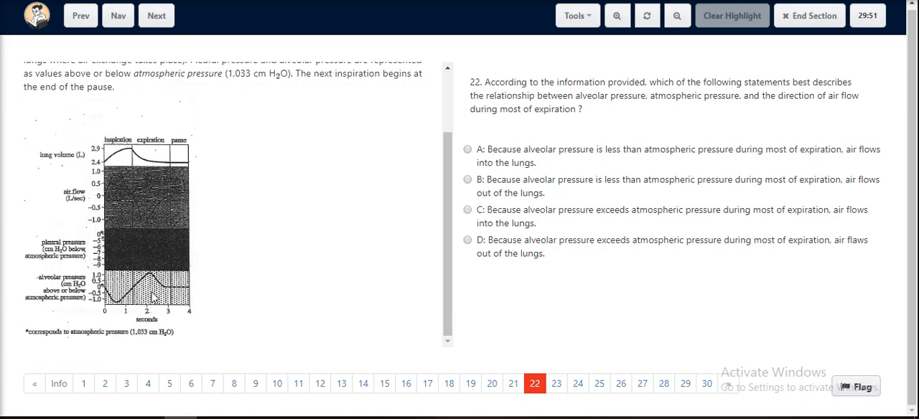
{"action": "mouse_move", "coordinate": [98, 311]}
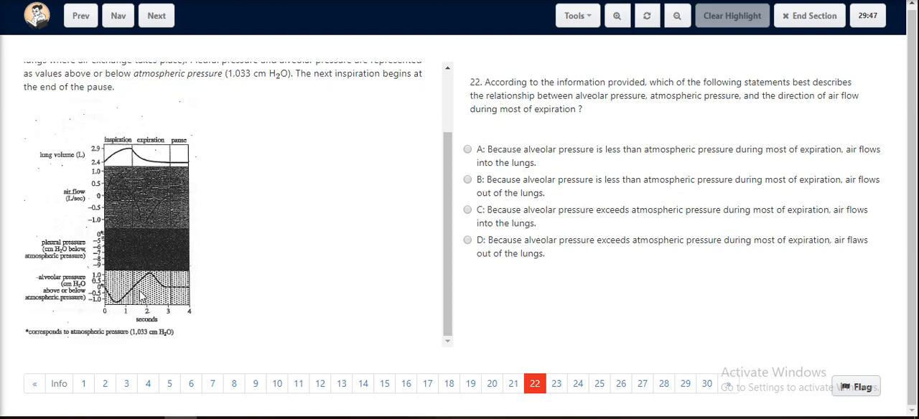
{"action": "mouse_move", "coordinate": [147, 222]}
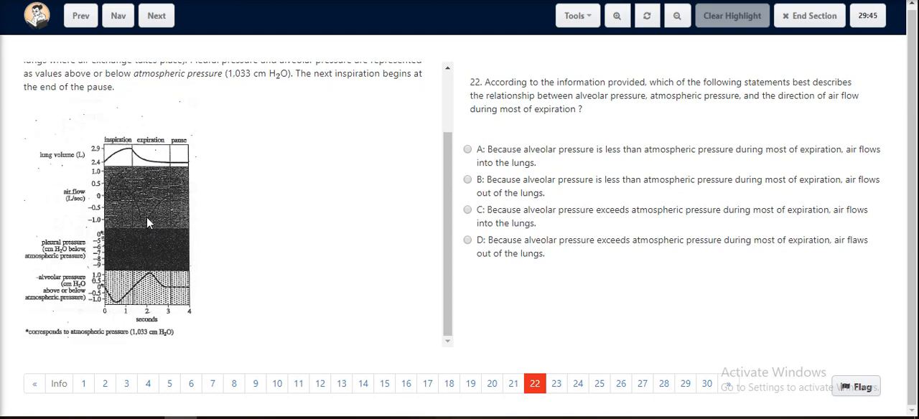
{"action": "mouse_move", "coordinate": [136, 247]}
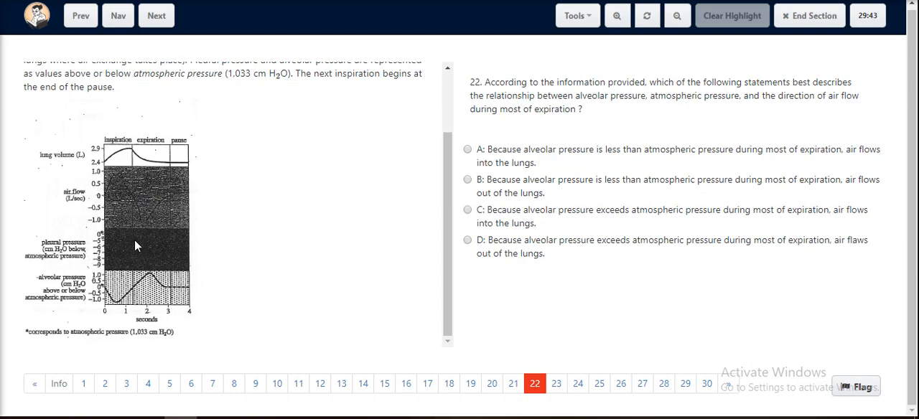
{"action": "mouse_move", "coordinate": [283, 313]}
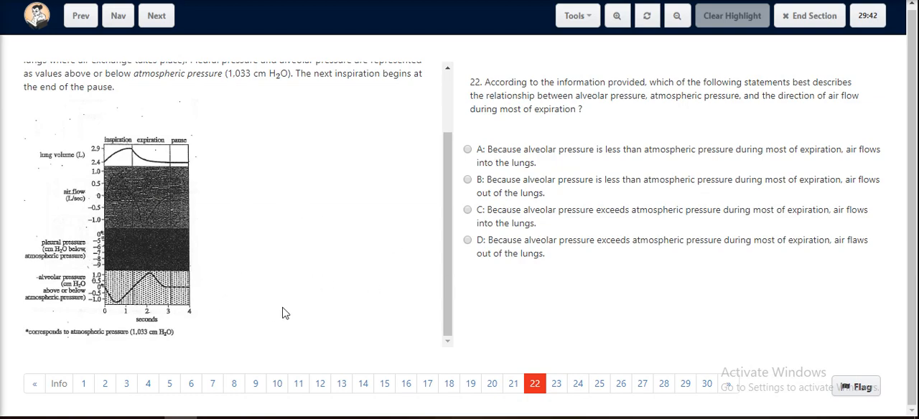
{"action": "mouse_move", "coordinate": [537, 208]}
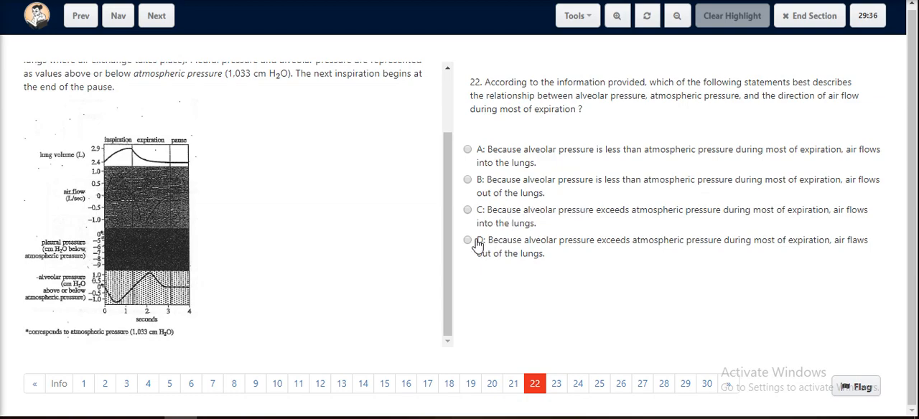
{"action": "mouse_move", "coordinate": [537, 250]}
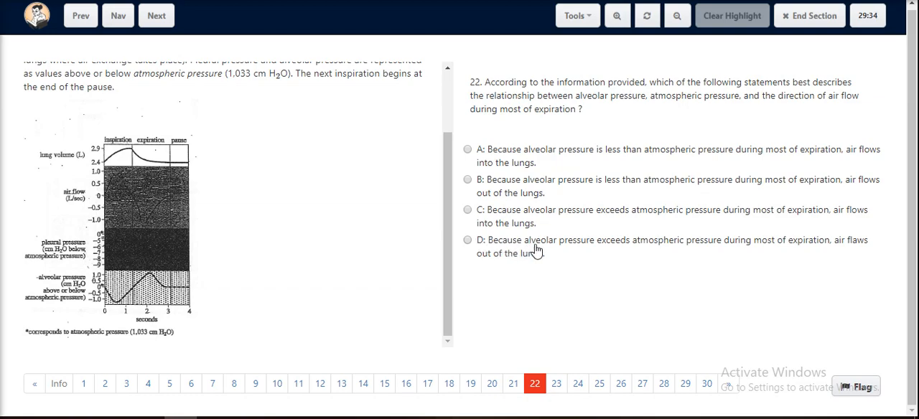
{"action": "mouse_move", "coordinate": [654, 253]}
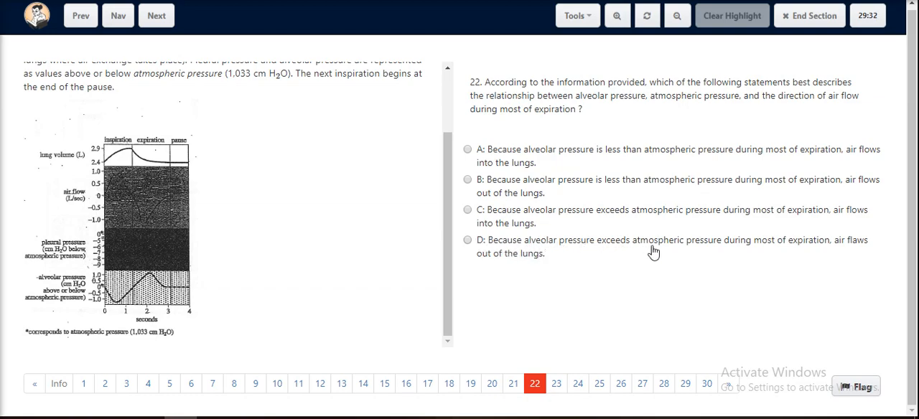
{"action": "mouse_move", "coordinate": [702, 275]}
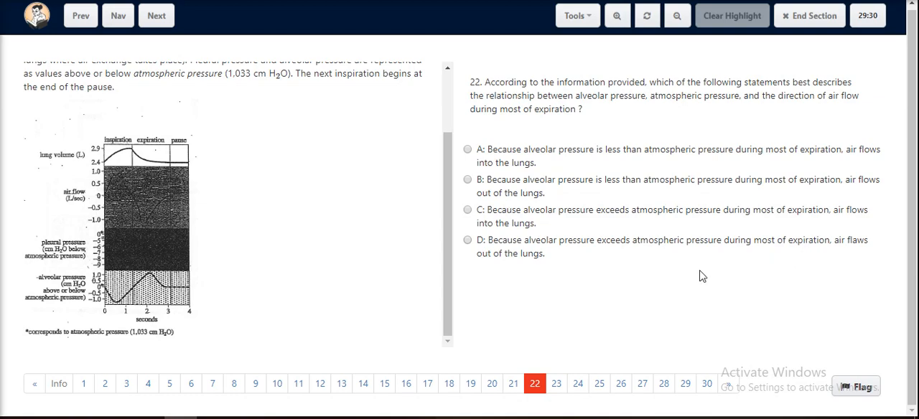
{"action": "mouse_move", "coordinate": [847, 264]}
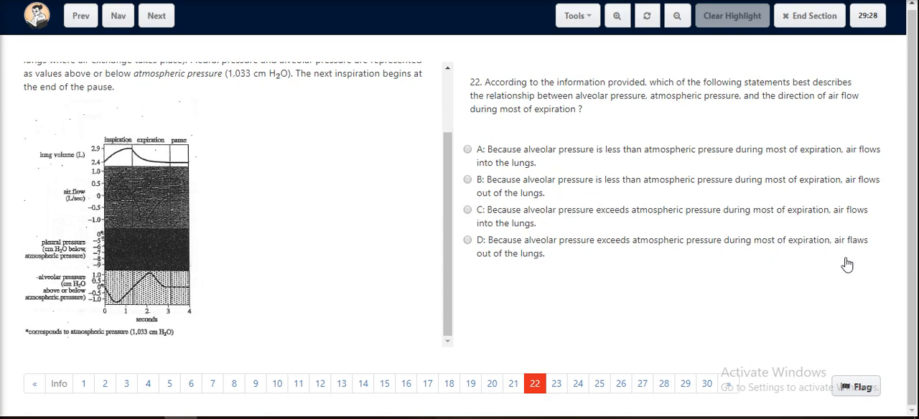
{"action": "mouse_move", "coordinate": [524, 261]}
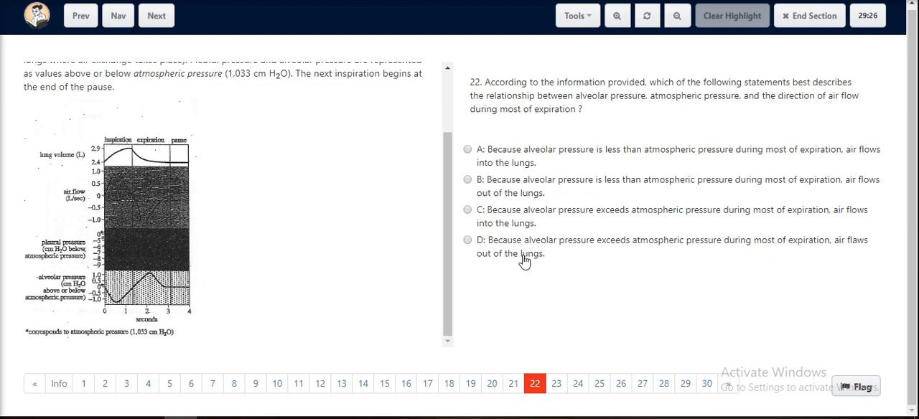
{"action": "left_click", "coordinate": [468, 239]}
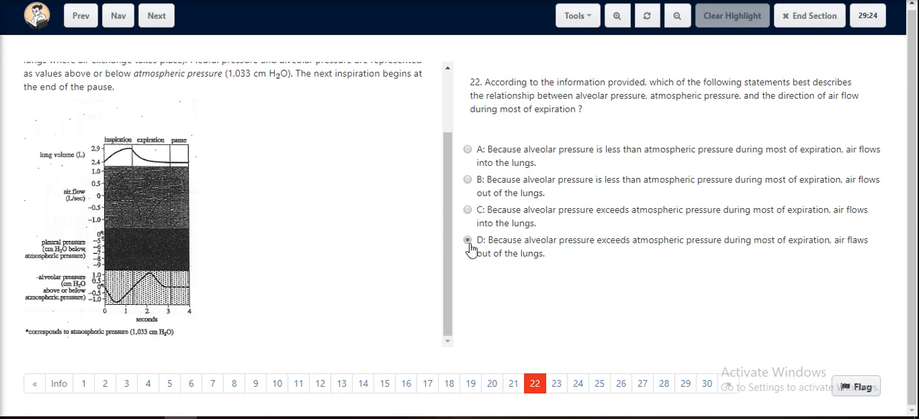